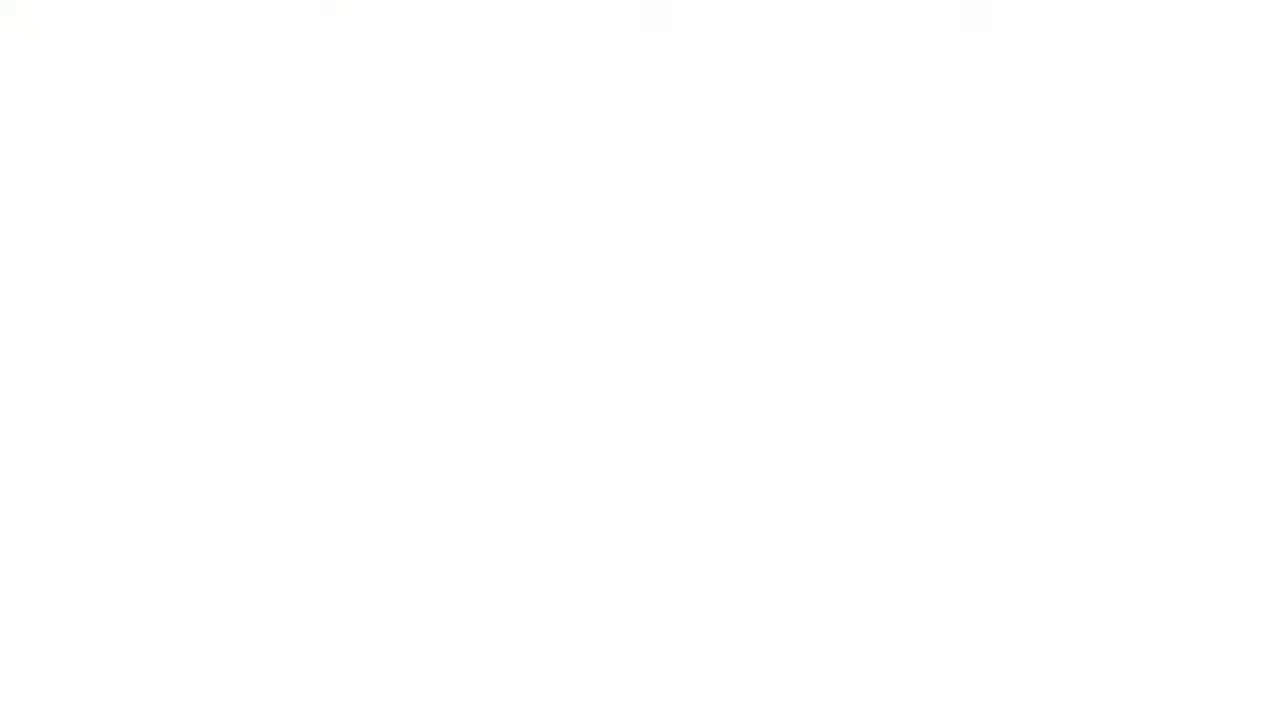
- Draw the book cover's top edge, slanted right side and rounded bottom-left corner
{"action": "left_click_drag", "start_coordinate": [430, 104], "coordinate": [736, 94]}
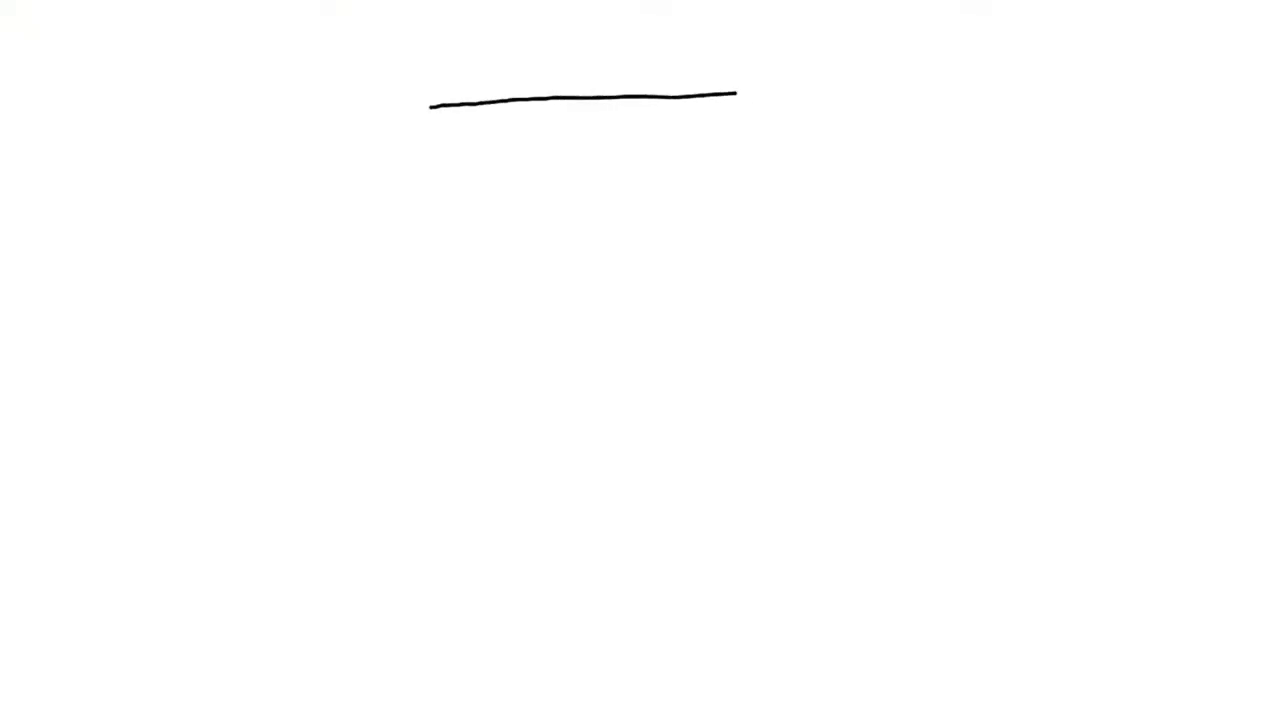
{"action": "left_click_drag", "start_coordinate": [736, 96], "coordinate": [770, 94]}
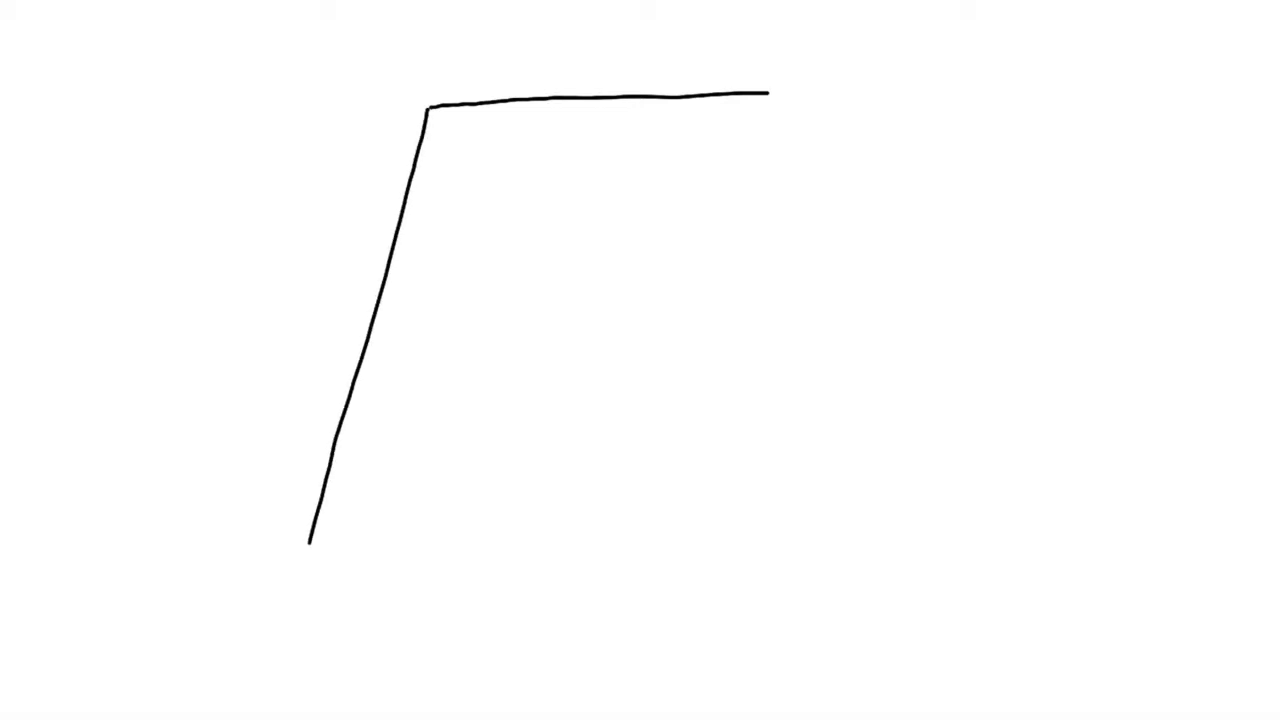
{"action": "left_click_drag", "start_coordinate": [770, 96], "coordinate": [864, 328]}
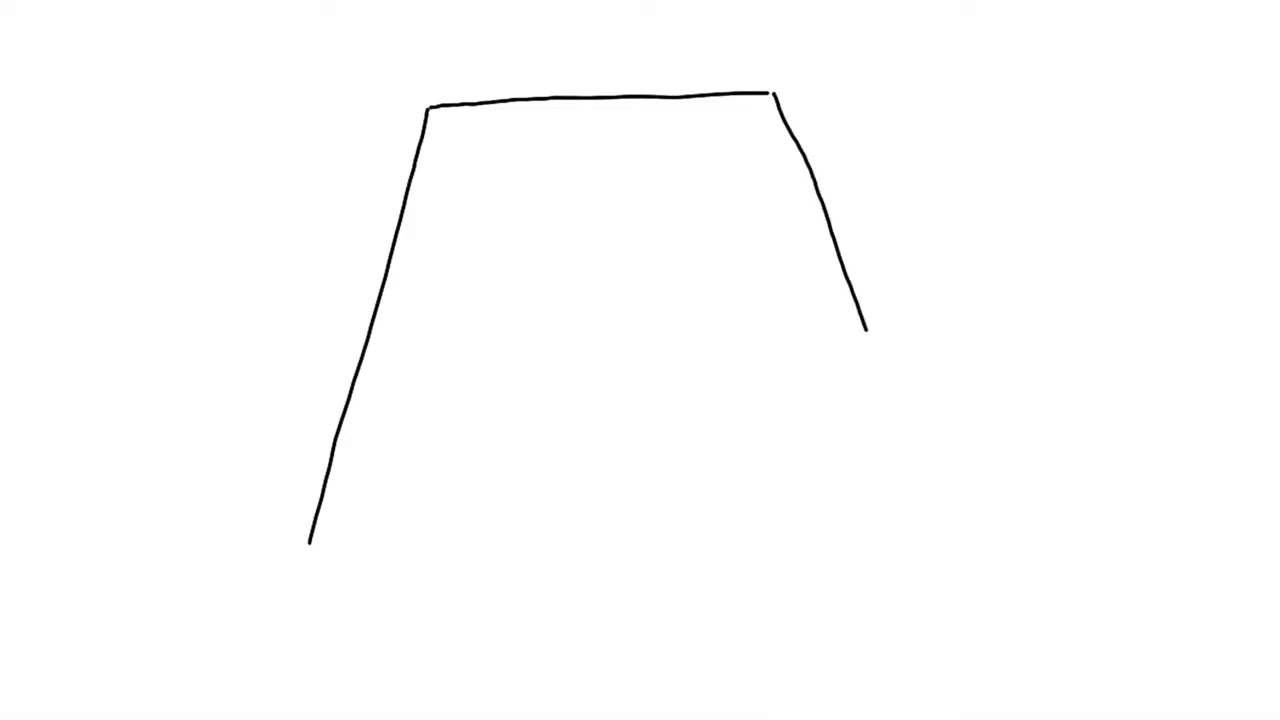
{"action": "left_click_drag", "start_coordinate": [864, 324], "coordinate": [944, 536]}
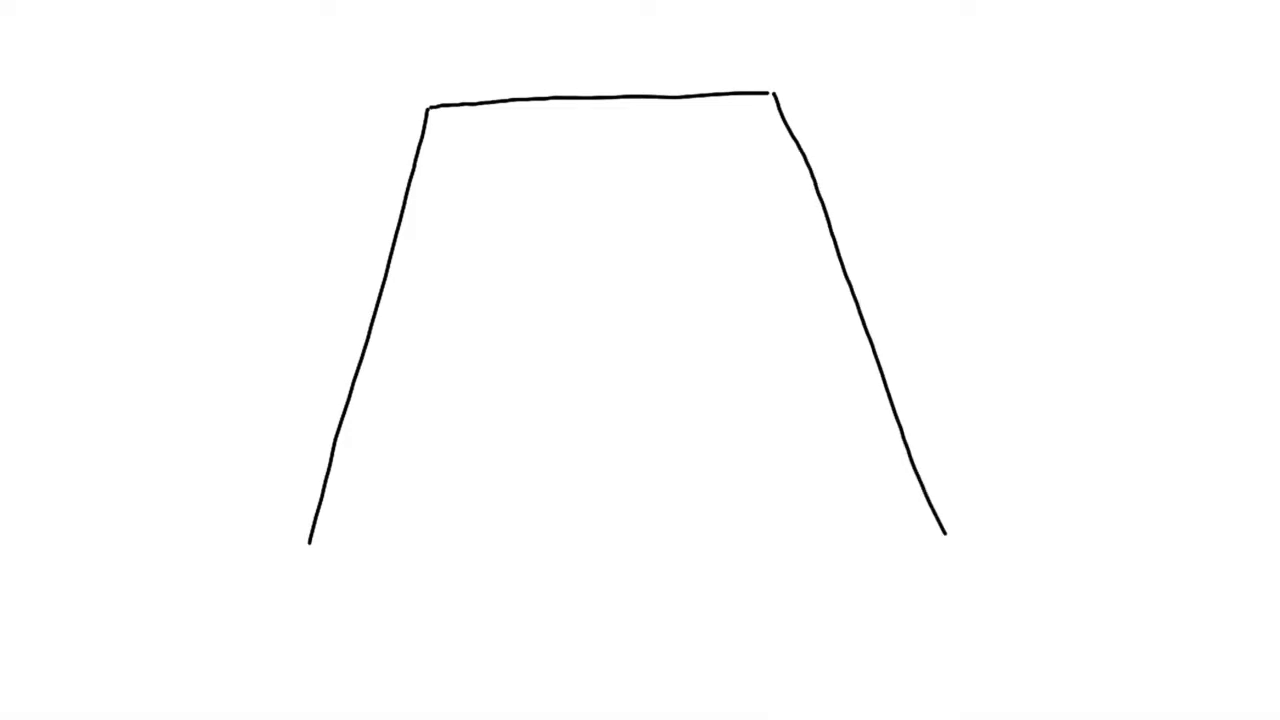
{"action": "left_click_drag", "start_coordinate": [310, 540], "coordinate": [302, 590]}
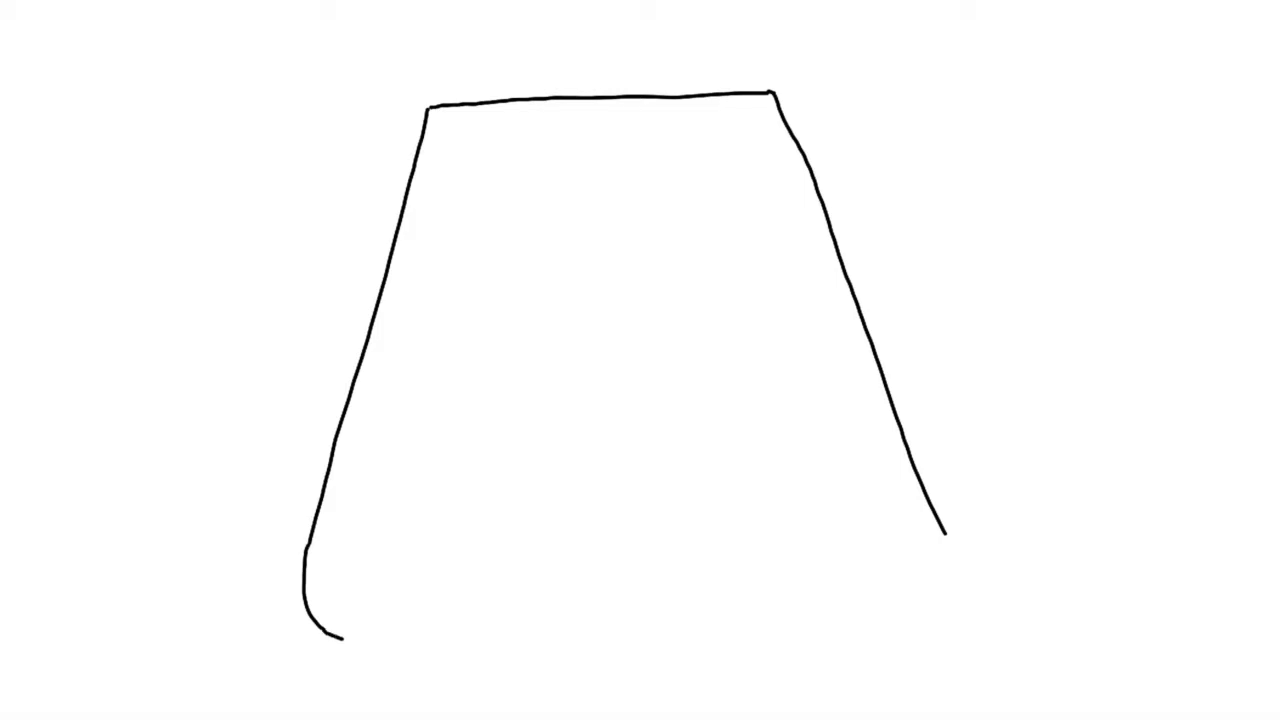
- Draw the book's bottom edge and the curved page-edge lines beneath the cover
{"action": "left_click_drag", "start_coordinate": [344, 644], "coordinate": [760, 648]}
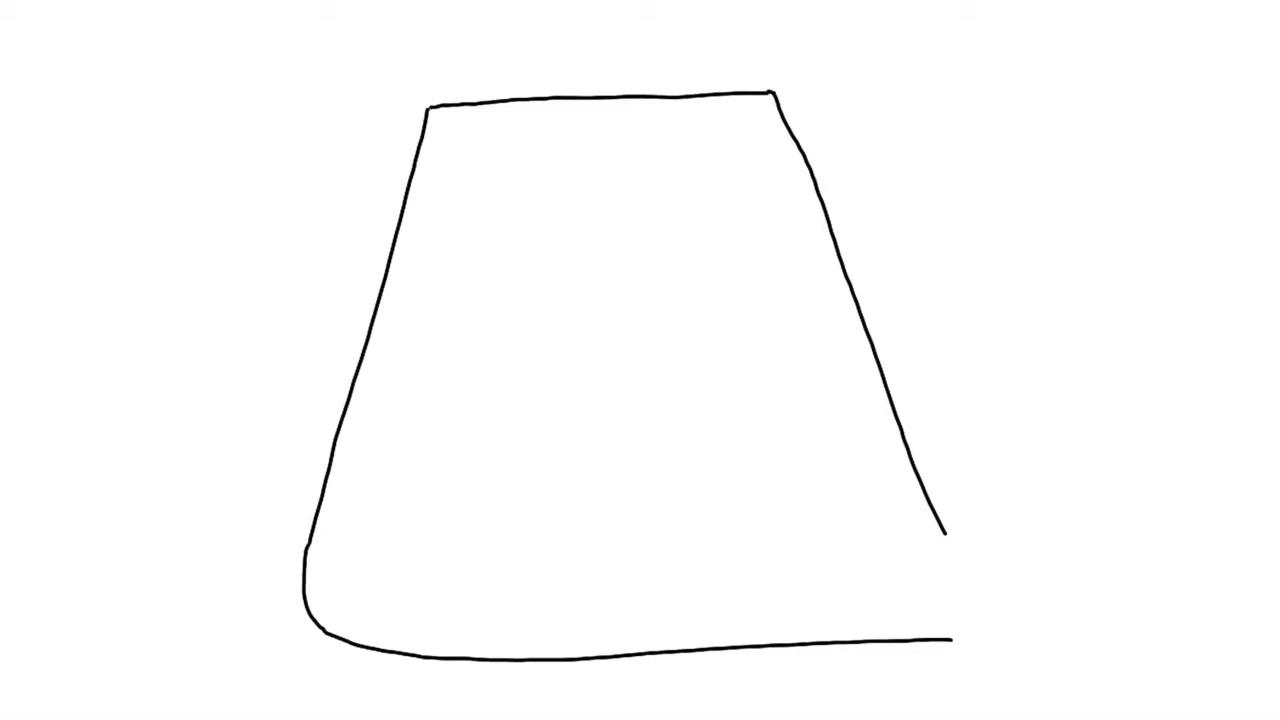
{"action": "left_click_drag", "start_coordinate": [910, 632], "coordinate": [948, 632]}
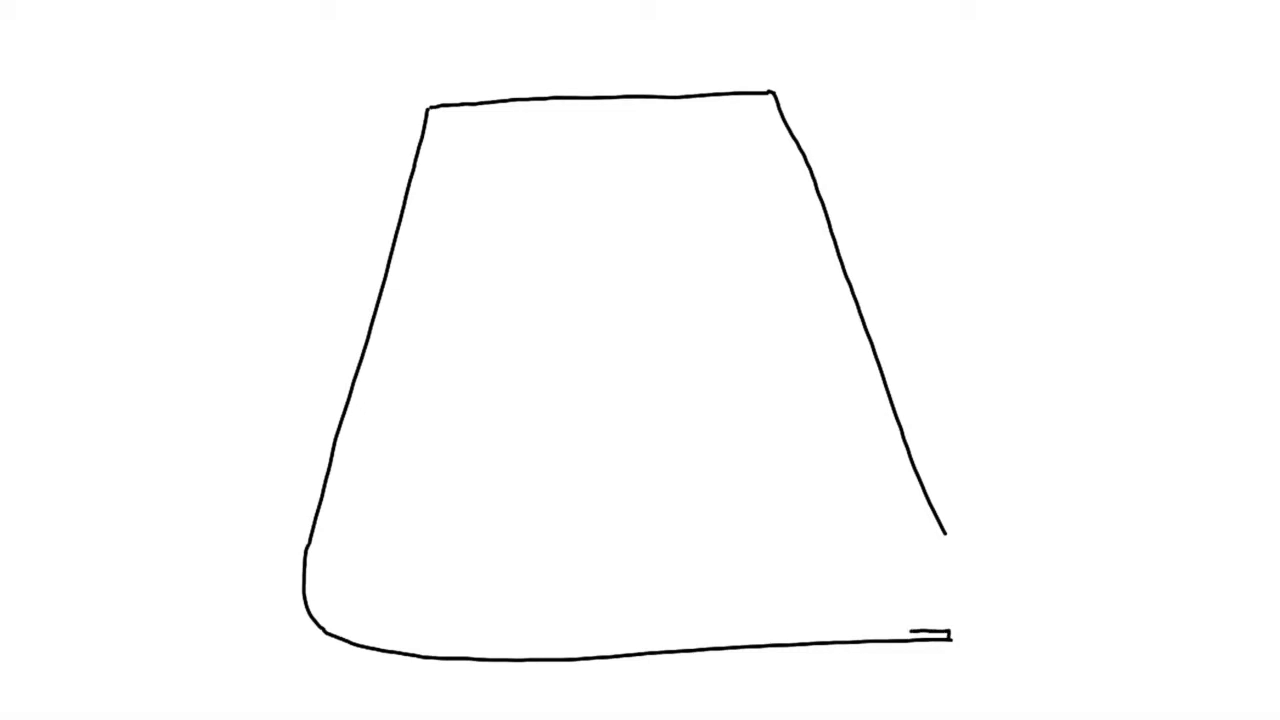
{"action": "left_click_drag", "start_coordinate": [700, 636], "coordinate": [940, 632]}
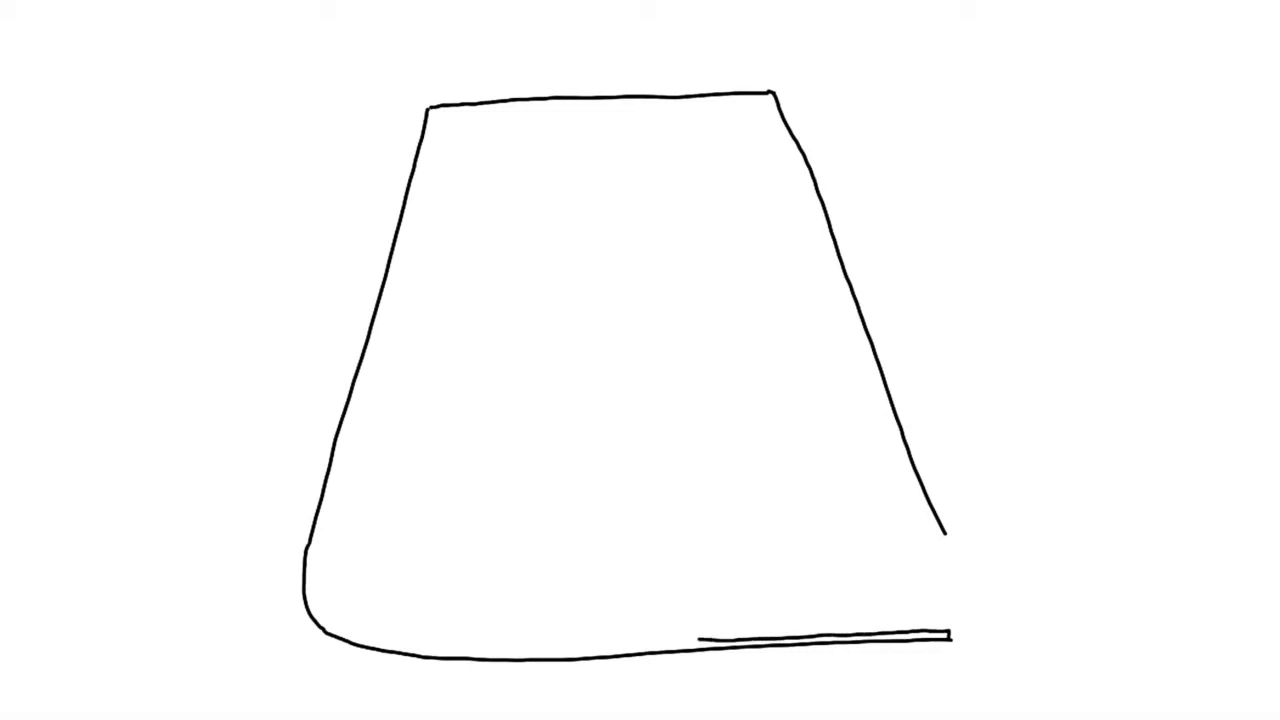
{"action": "left_click_drag", "start_coordinate": [456, 652], "coordinate": [700, 636]}
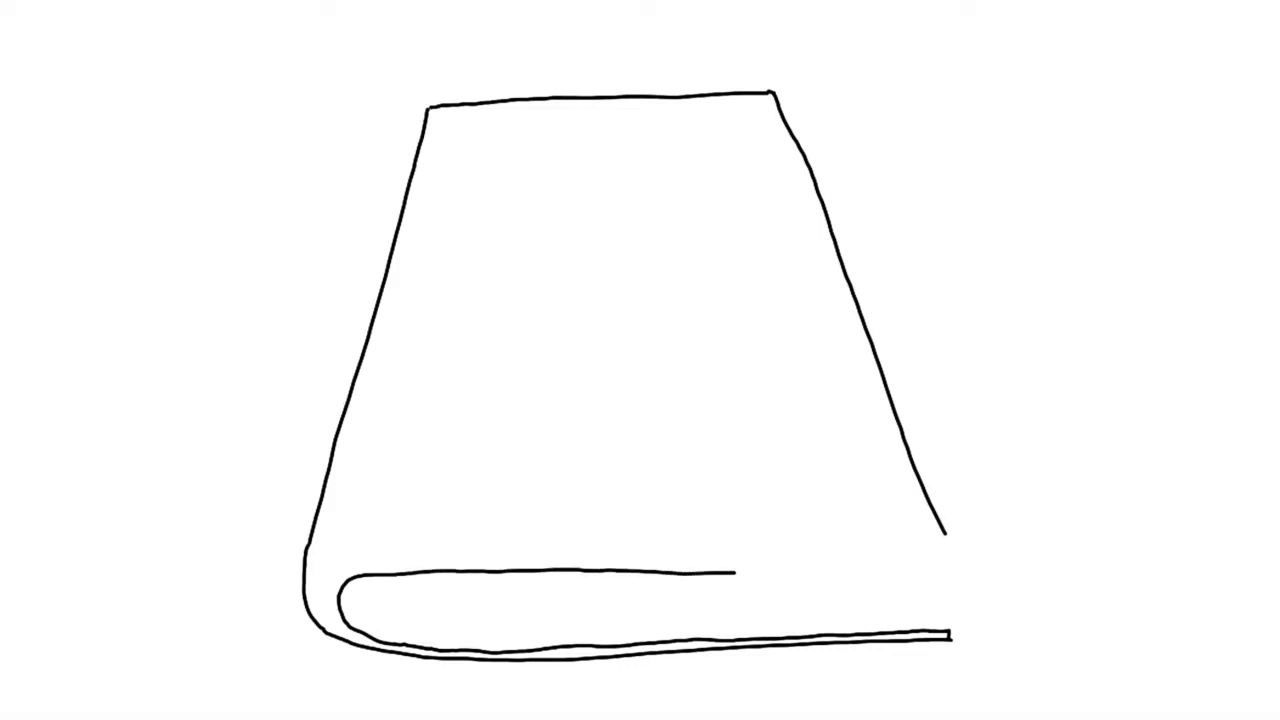
{"action": "left_click_drag", "start_coordinate": [740, 572], "coordinate": [944, 570]}
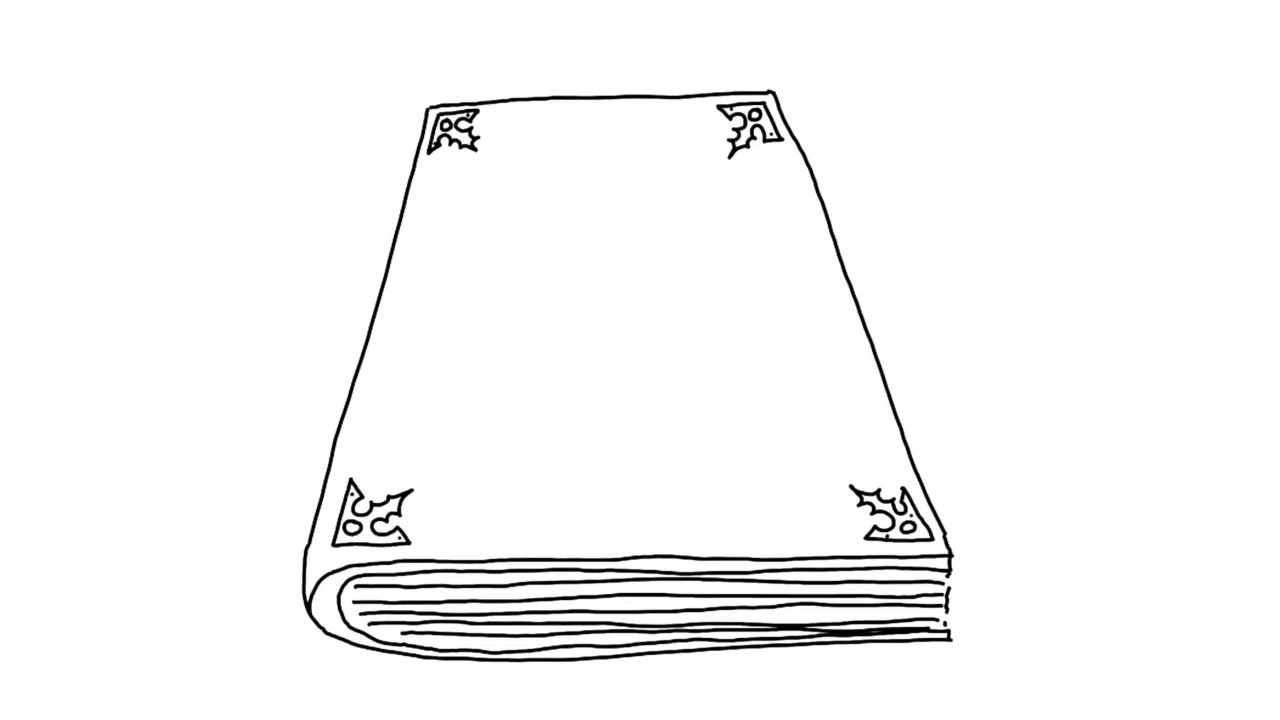
- Sketch a broken circular emblem frame in the centre of the book cover
{"action": "left_click_drag", "start_coordinate": [496, 206], "coordinate": [578, 160]}
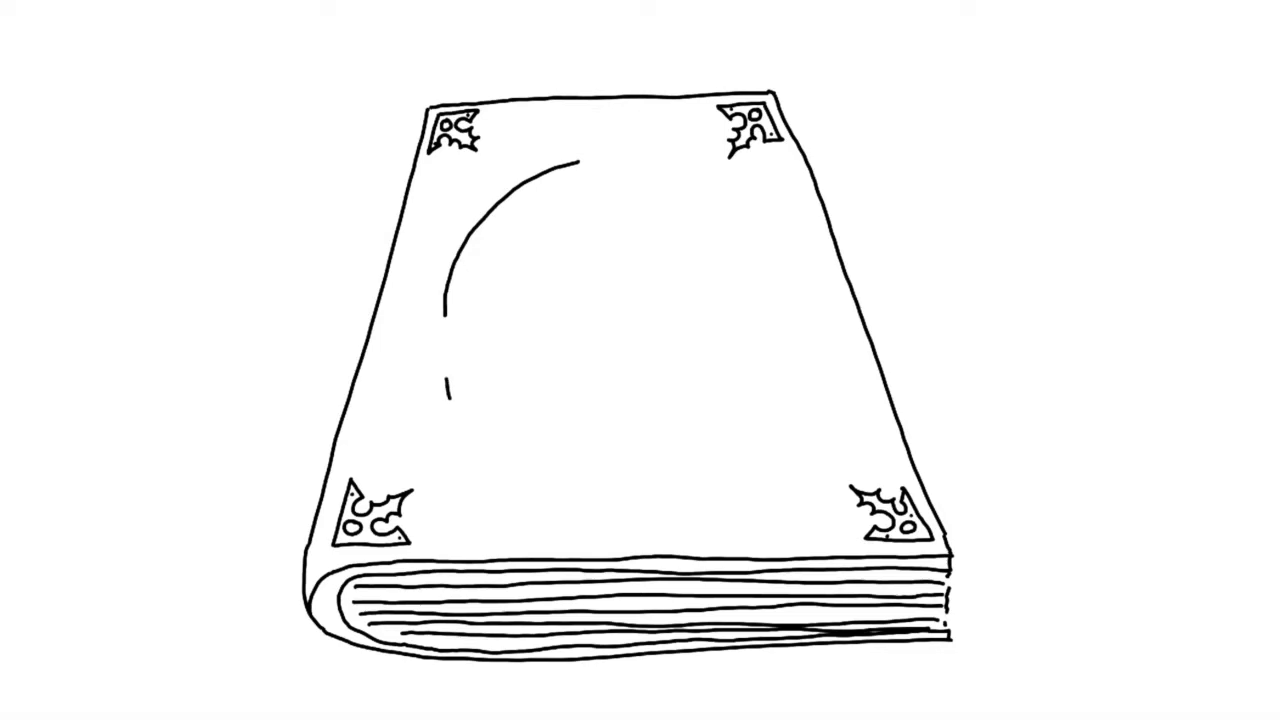
{"action": "left_click_drag", "start_coordinate": [444, 390], "coordinate": [520, 460]}
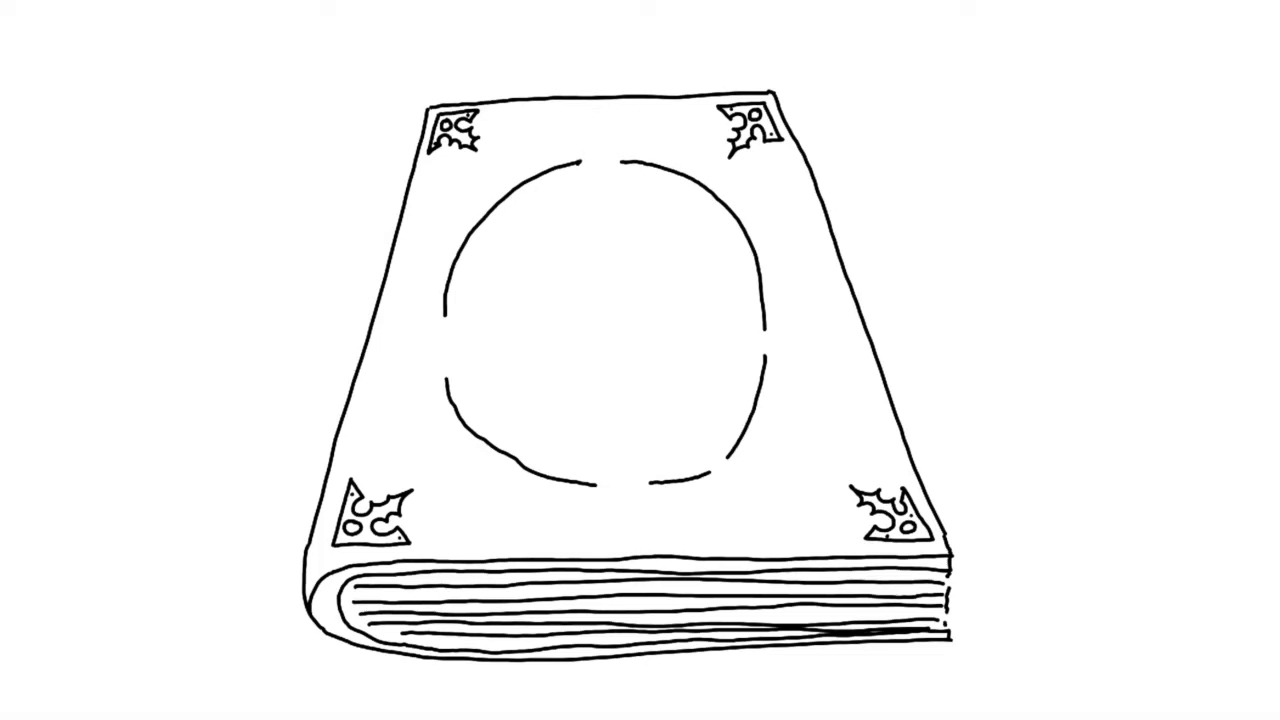
{"action": "left_click_drag", "start_coordinate": [488, 196], "coordinate": [576, 158]}
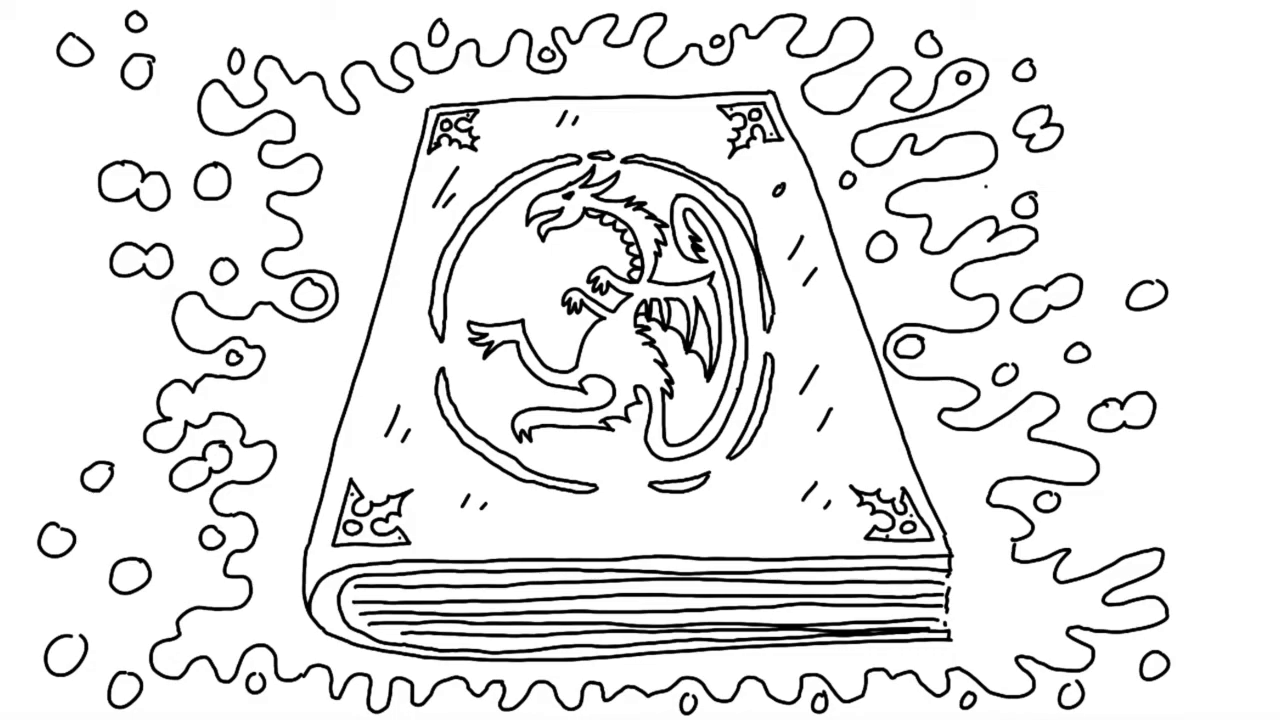
- Draw a zigzag lightning stroke in the top-right corner beside the swirls
{"action": "left_click_drag", "start_coordinate": [984, 188], "coordinate": [1190, 44]}
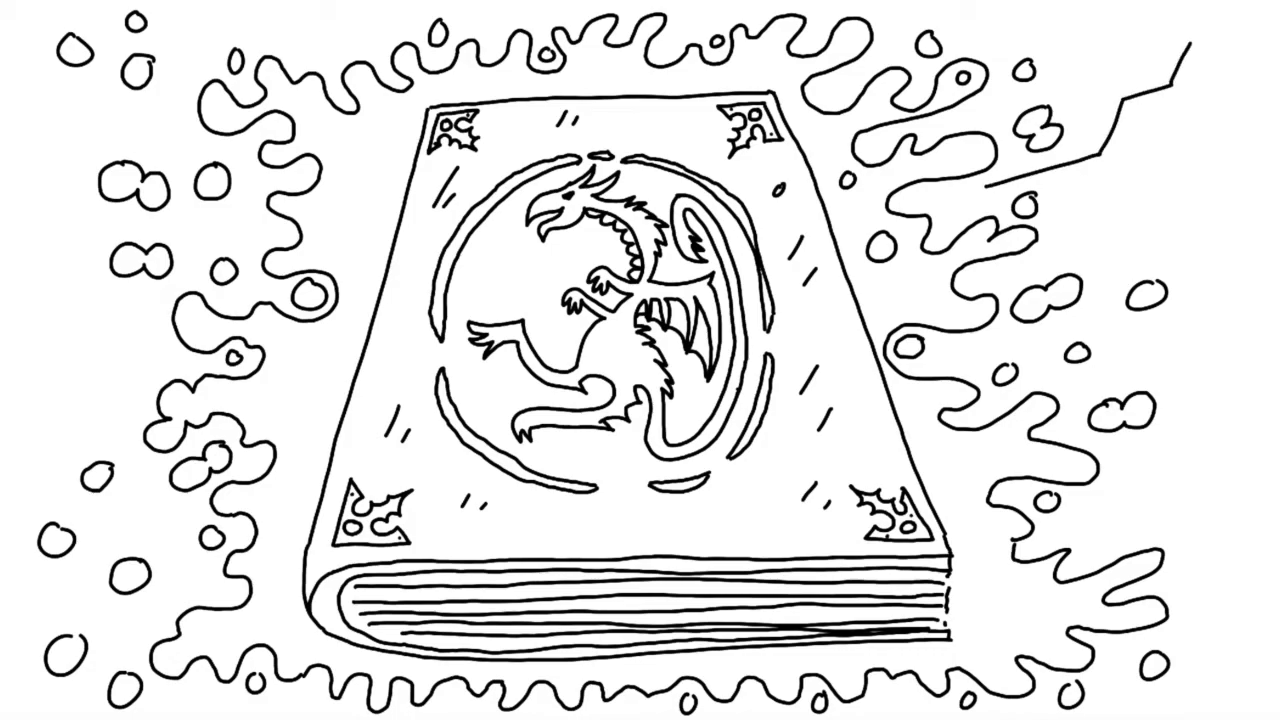